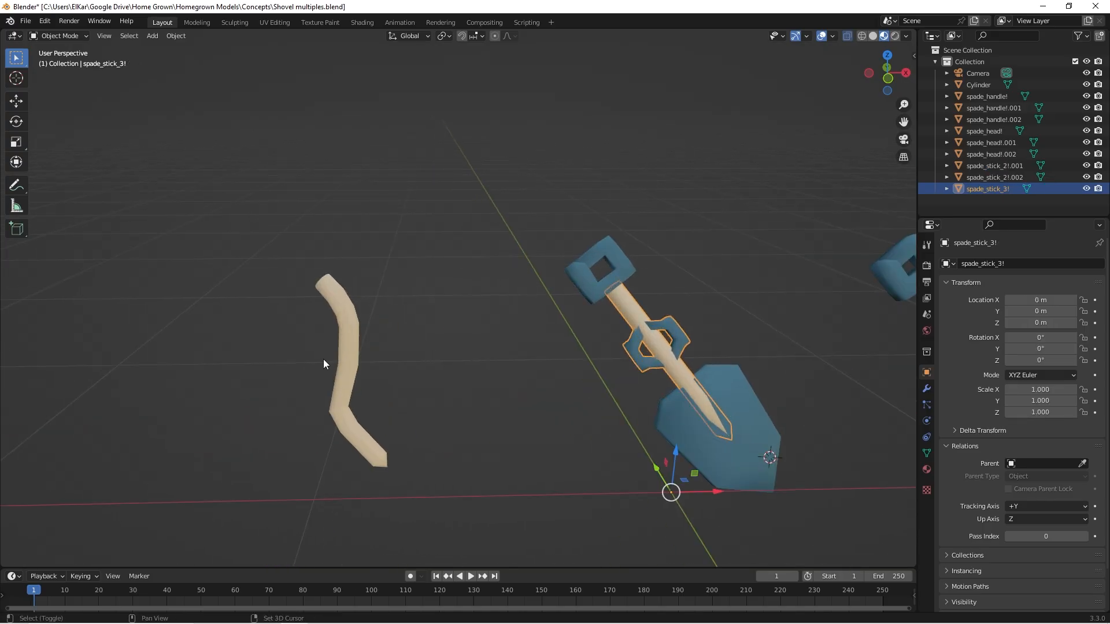
- Buy two speed upgrades for the teal shovel, raising it to 1.6x
{"action": "left_click", "coordinate": [345, 362]}
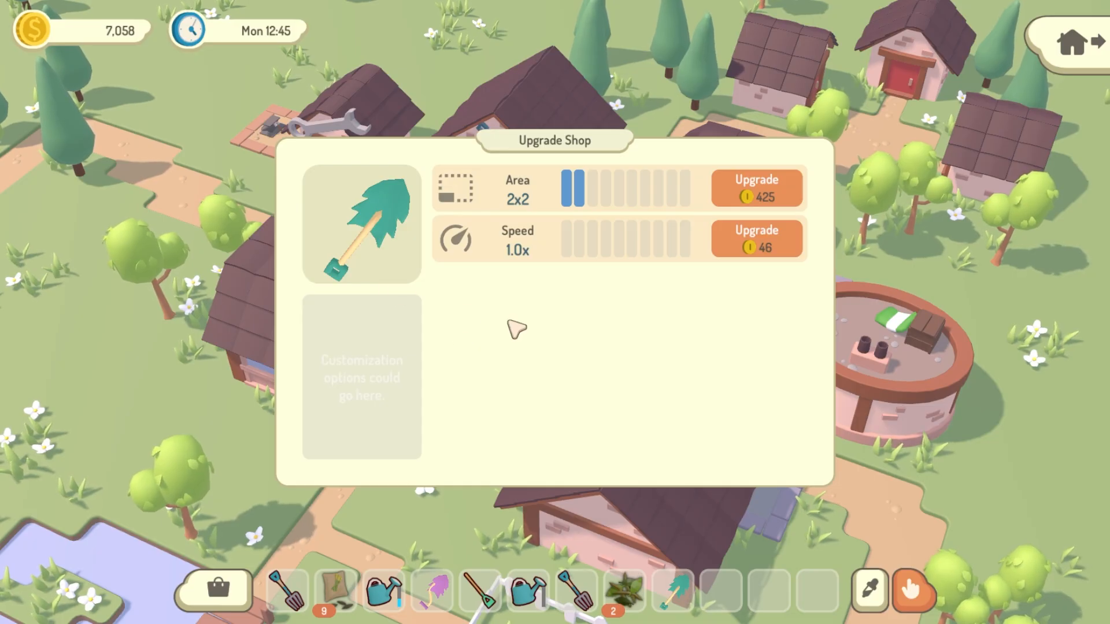
{"action": "left_click", "coordinate": [756, 246]}
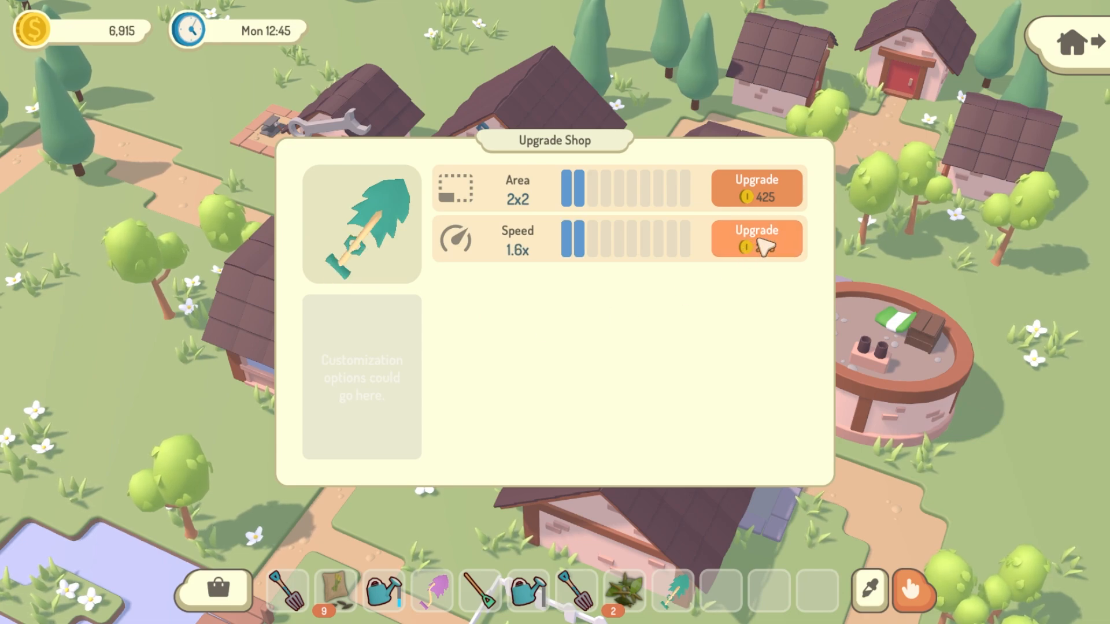
{"action": "left_click", "coordinate": [756, 239]}
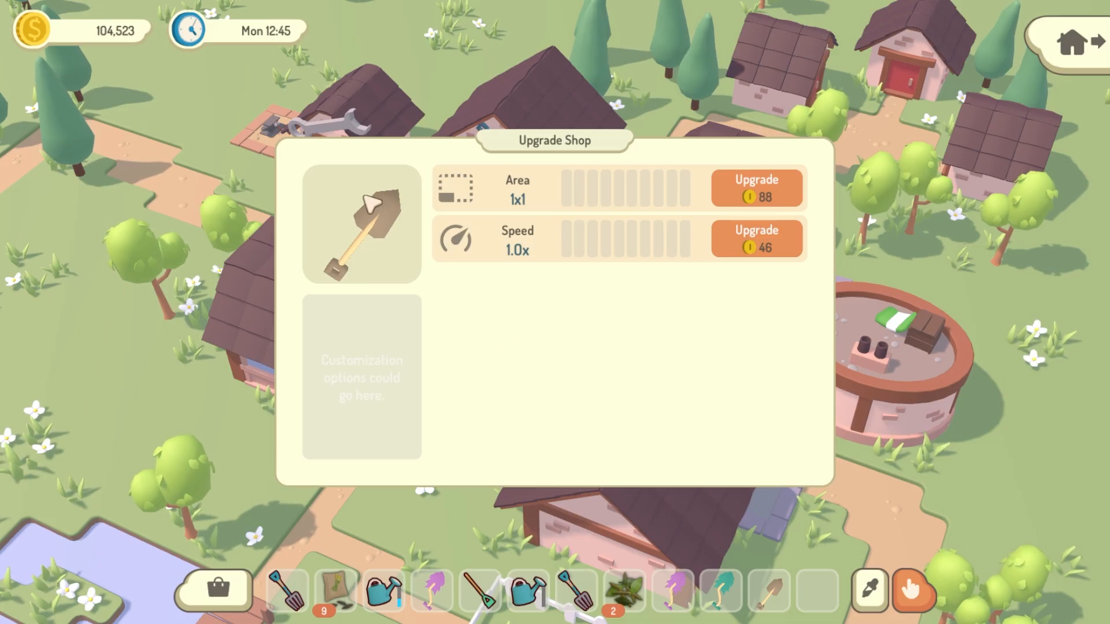
- Buy speed upgrades for the brown shovel until it reads 2.0x with the curvy handle
{"action": "left_click", "coordinate": [756, 239]}
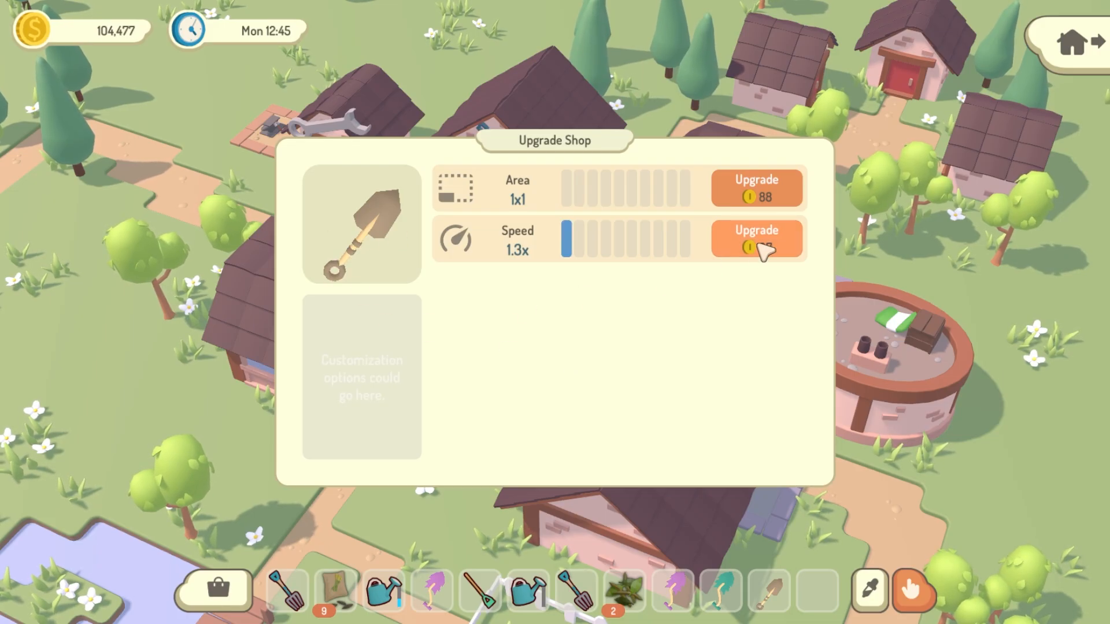
{"action": "left_click", "coordinate": [756, 240]}
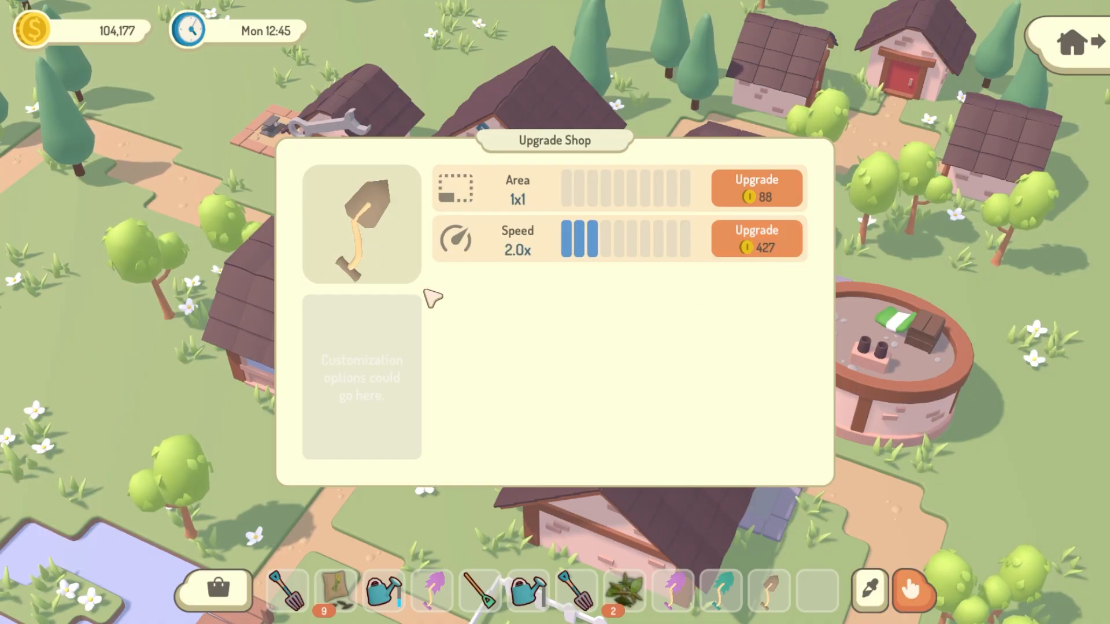
{"action": "mouse_move", "coordinate": [384, 206]}
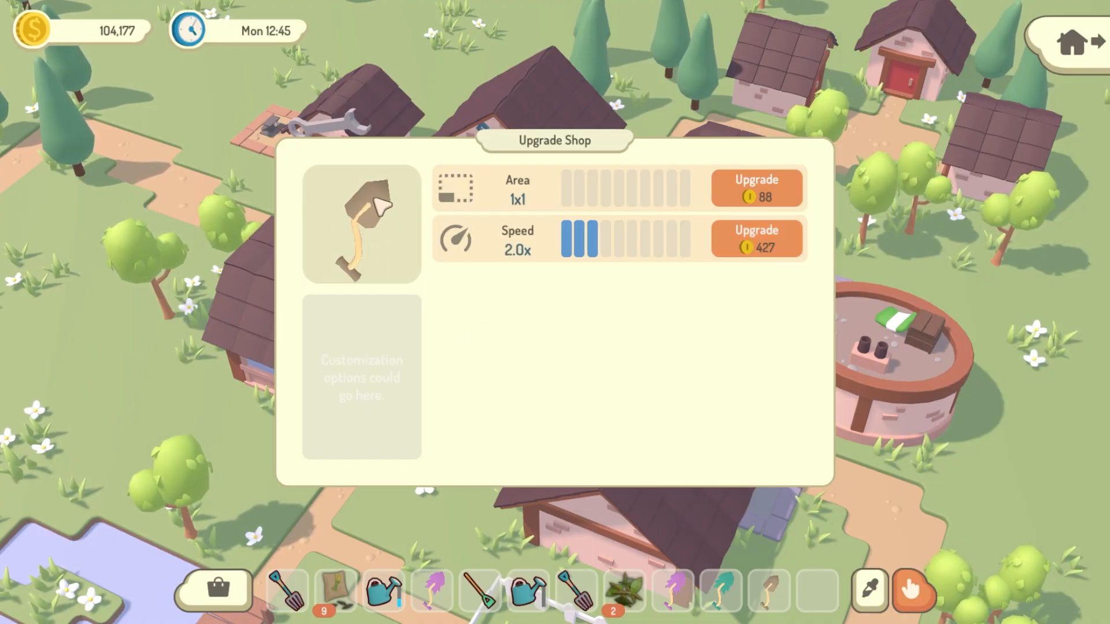